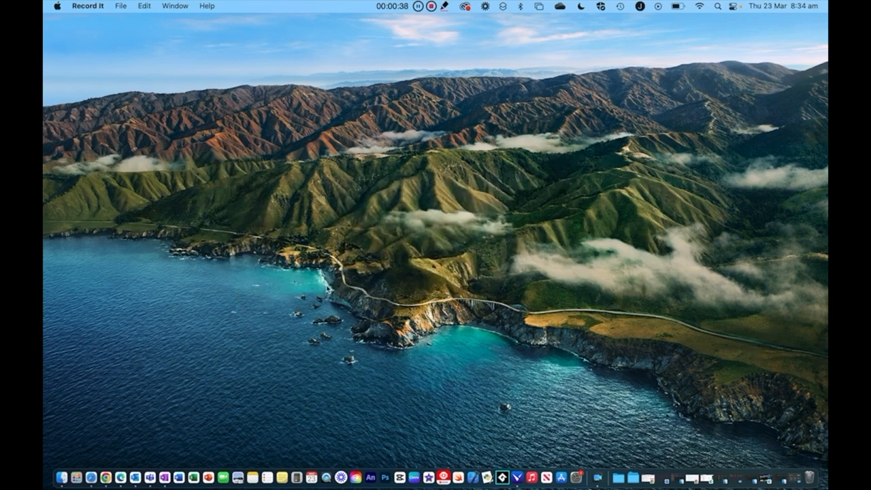
pyautogui.moveTo(333, 466)
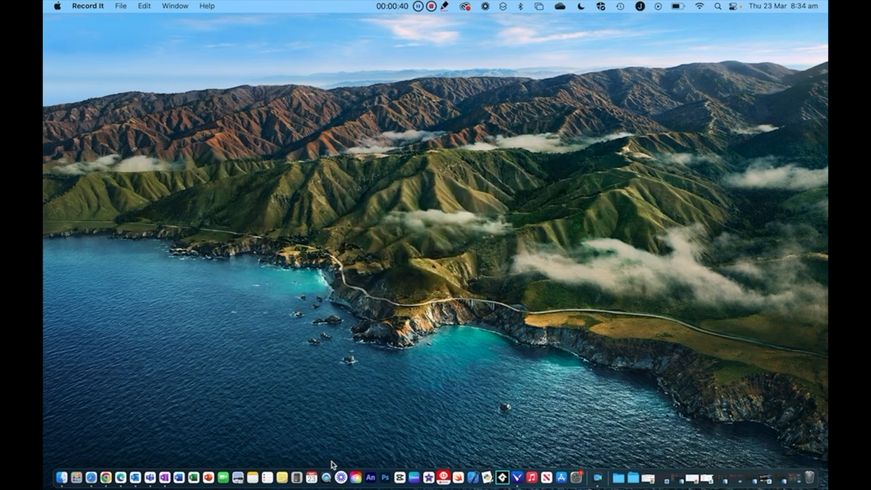
# Step: Launch QuickTime Player from the Dock and make it the active application
pyautogui.click(325, 477)
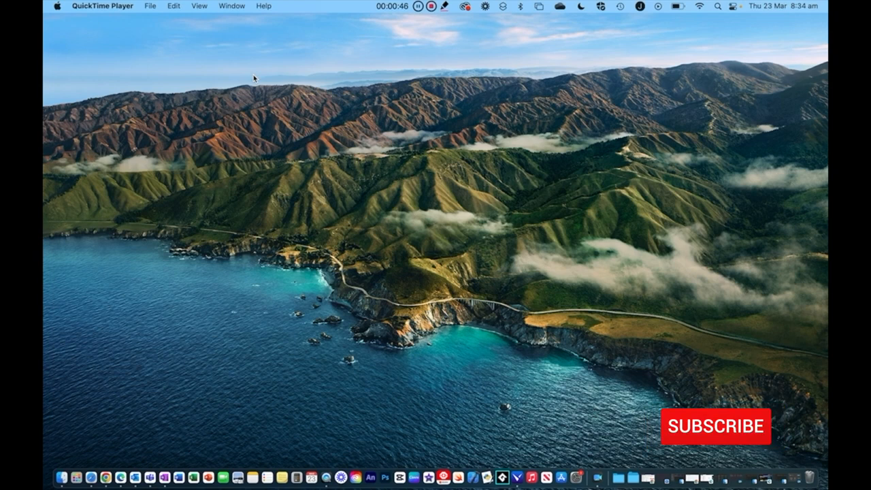
pyautogui.click(716, 427)
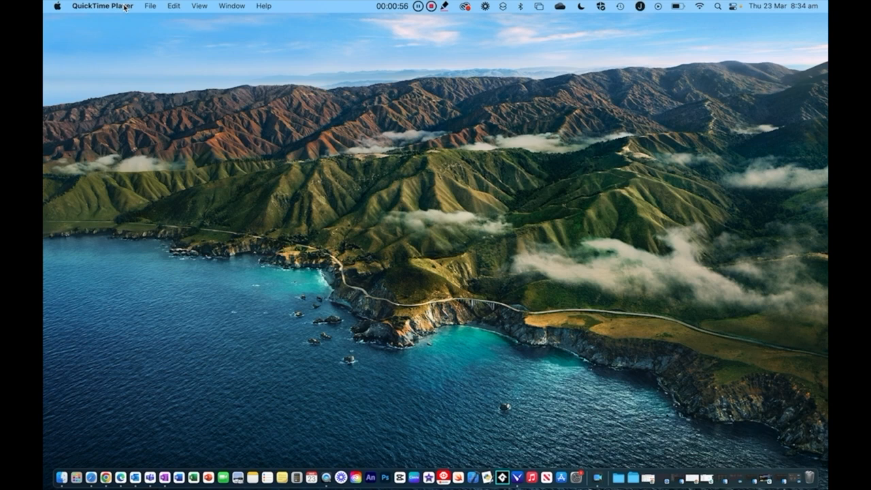
pyautogui.moveTo(152, 8)
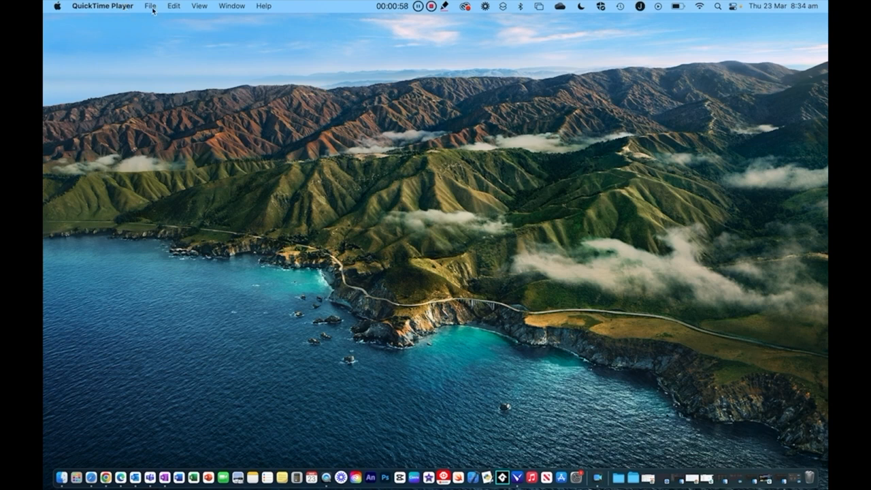
# Step: Start a New Movie Recording from the File menu, showing the live camera preview
pyautogui.click(150, 5)
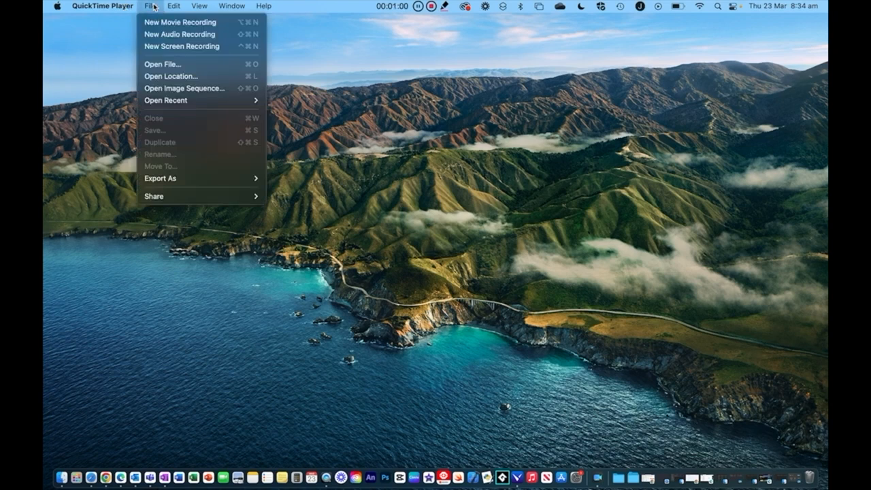
pyautogui.moveTo(158, 21)
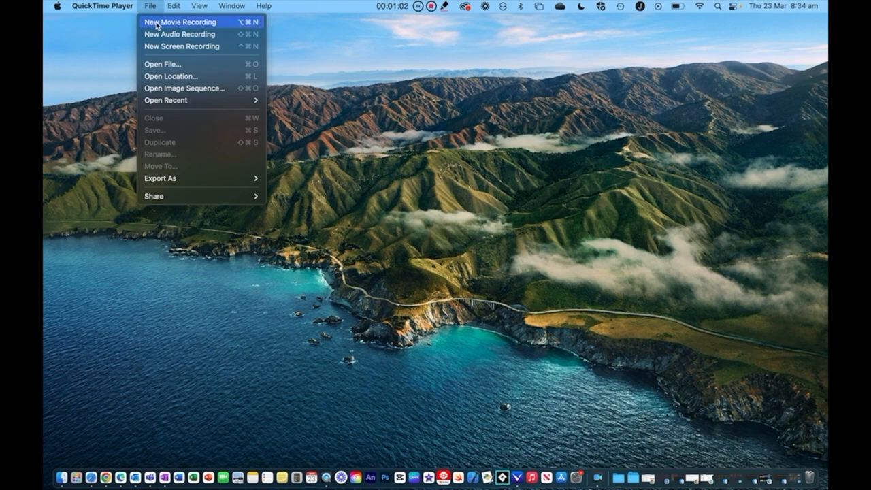
pyautogui.click(180, 21)
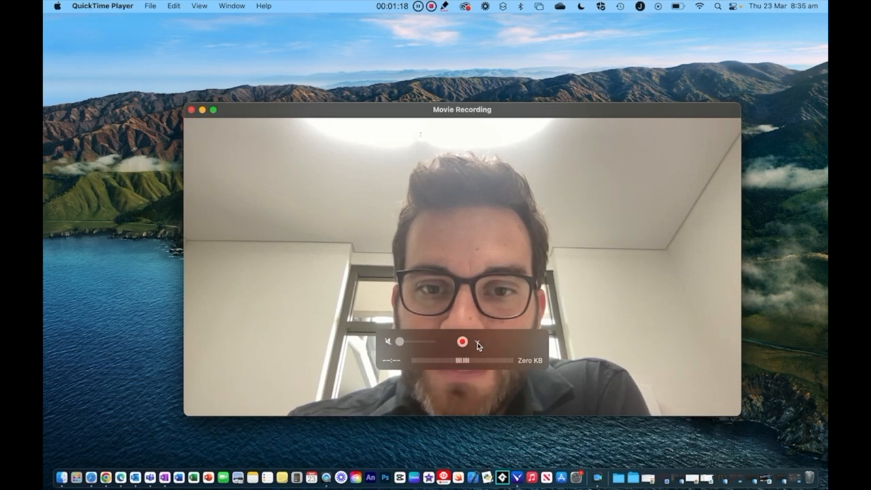
# Step: Make the connected iPhone the video source and centre the recording window on the desktop
pyautogui.click(476, 341)
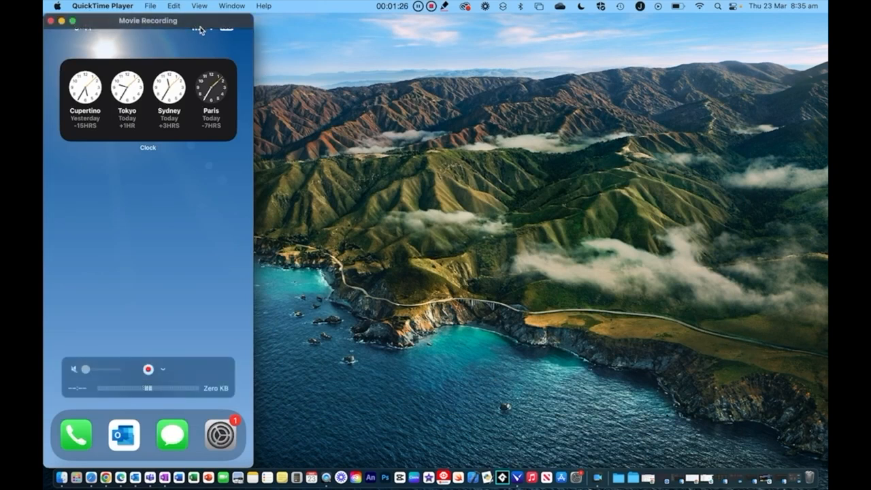
pyautogui.moveTo(147, 21); pyautogui.dragTo(509, 20)
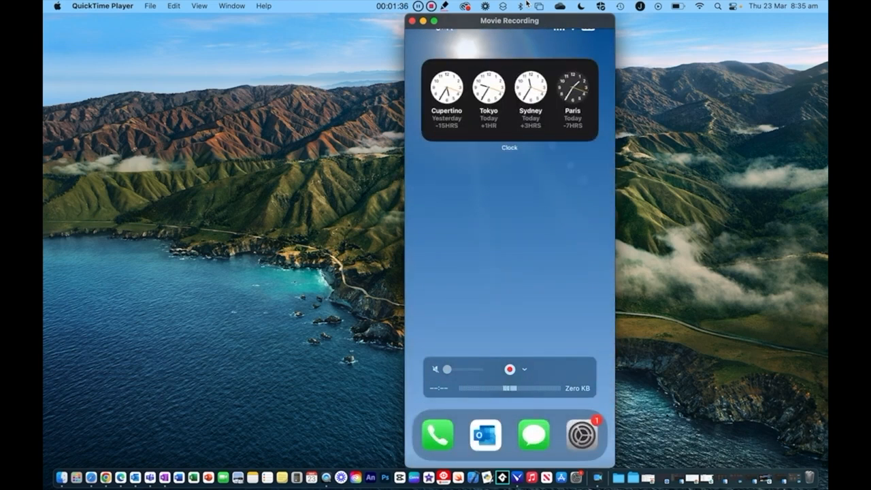
pyautogui.moveTo(517, 321)
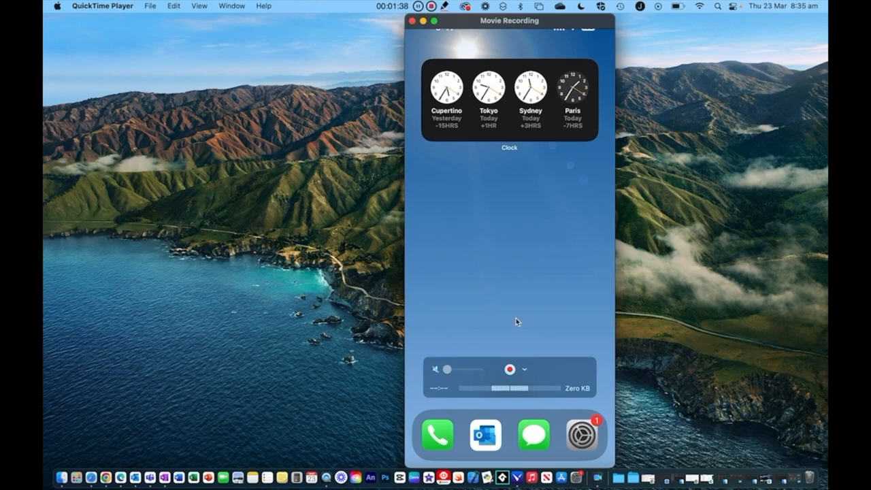
# Step: Select the MacBook Air Microphone as audio input and begin recording the iPhone screen
pyautogui.click(524, 369)
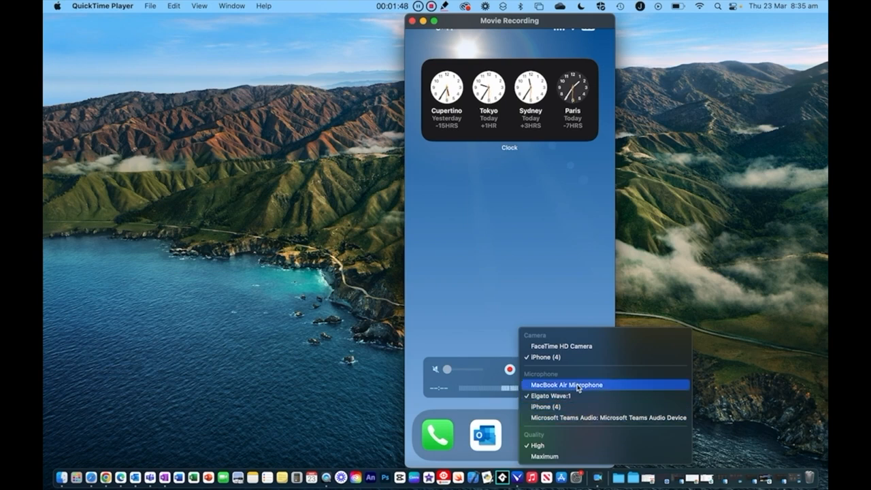
pyautogui.click(567, 384)
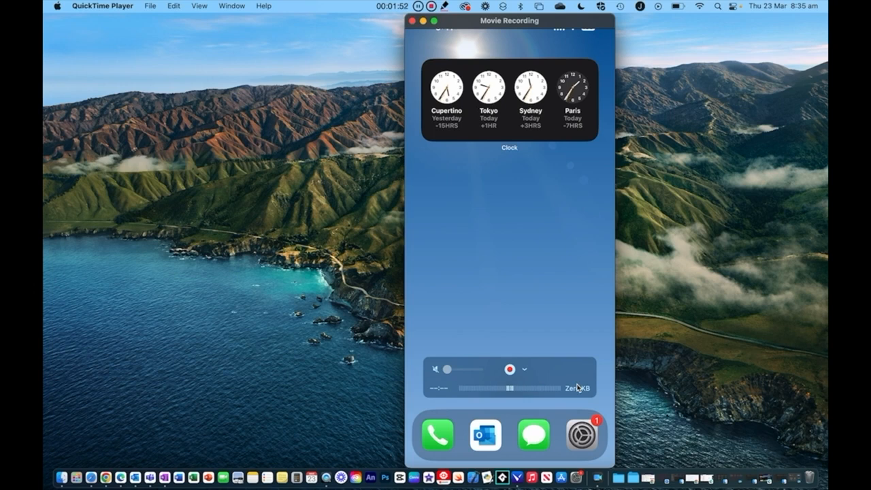
pyautogui.click(509, 371)
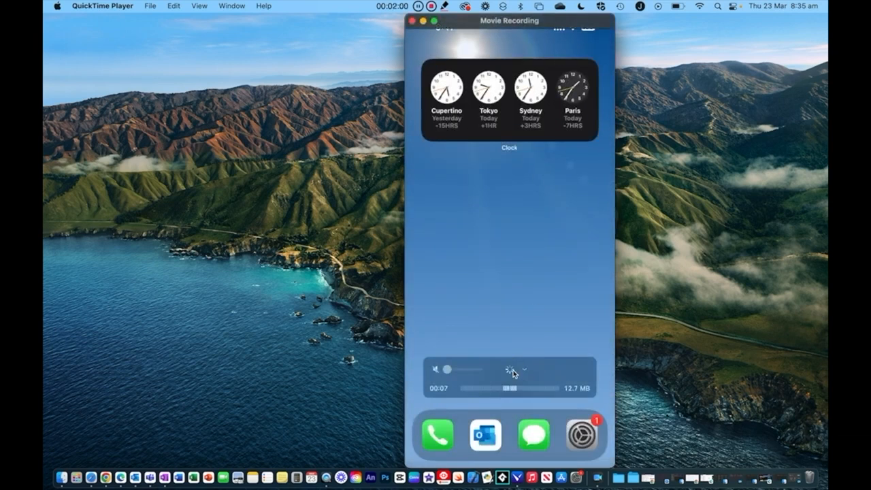
# Step: Stop the recording and play back the untitled clip from about 00:04
pyautogui.click(509, 370)
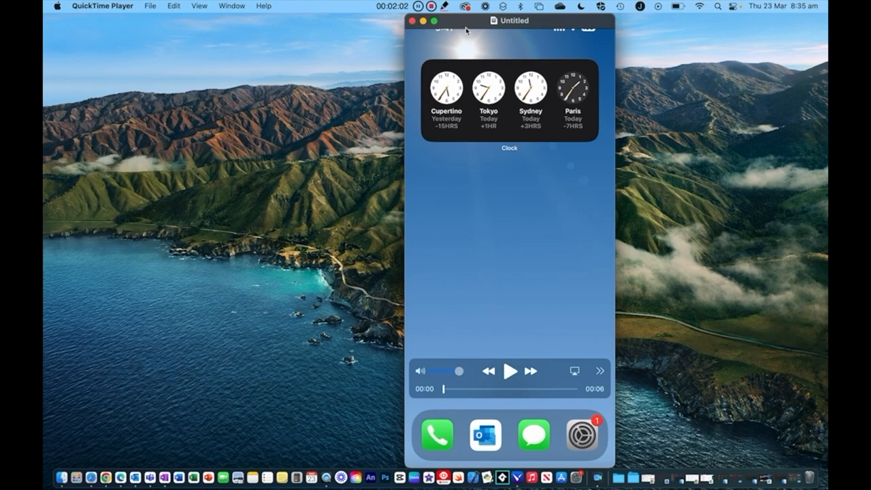
pyautogui.moveTo(510, 20); pyautogui.dragTo(449, 22)
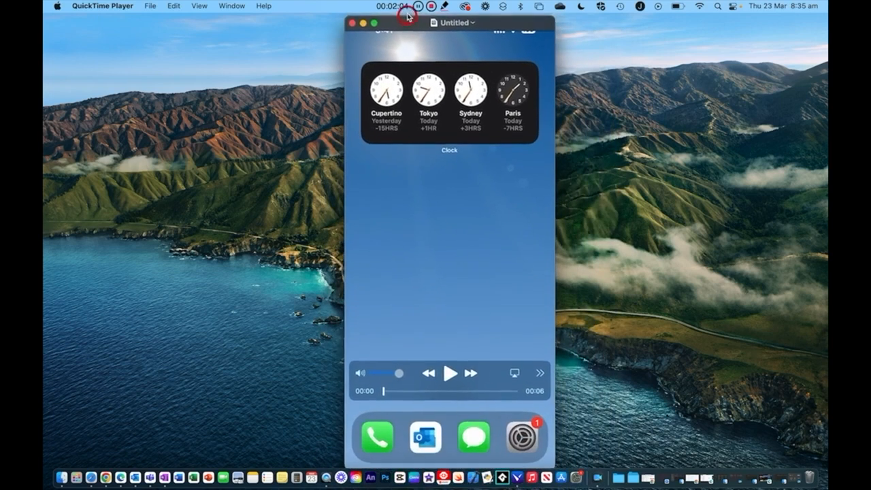
pyautogui.click(449, 373)
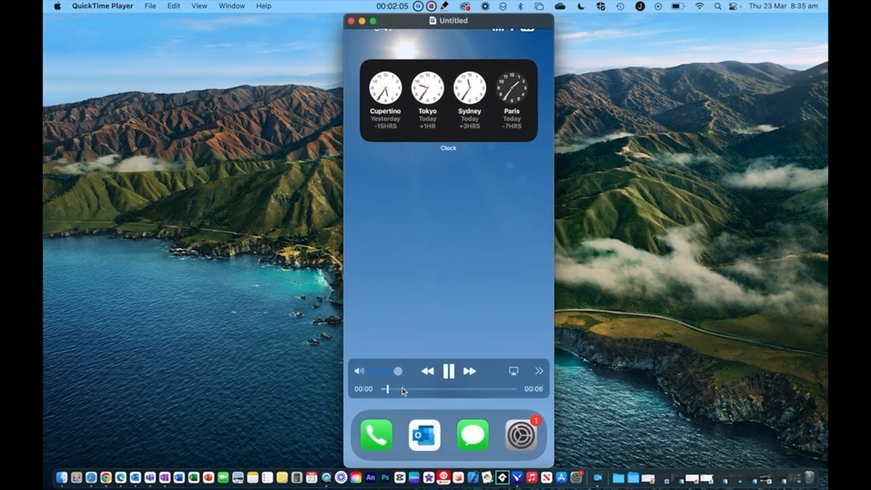
pyautogui.moveTo(382, 390); pyautogui.dragTo(493, 389)
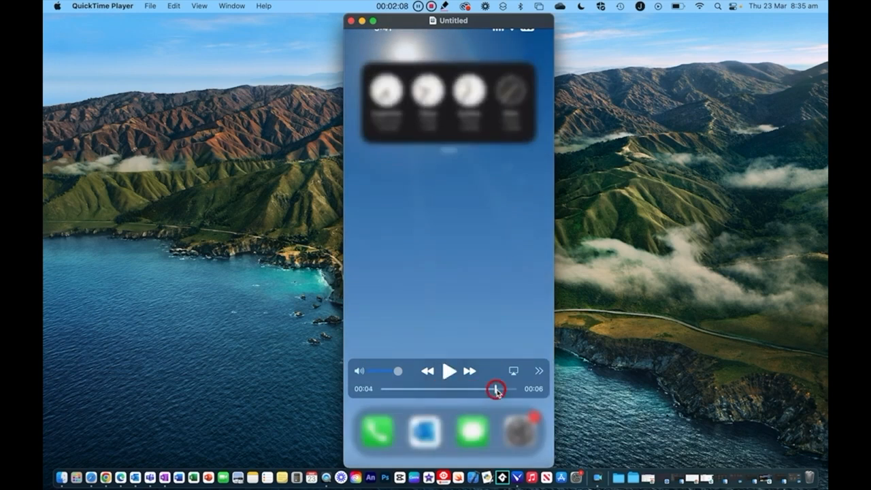
pyautogui.click(448, 371)
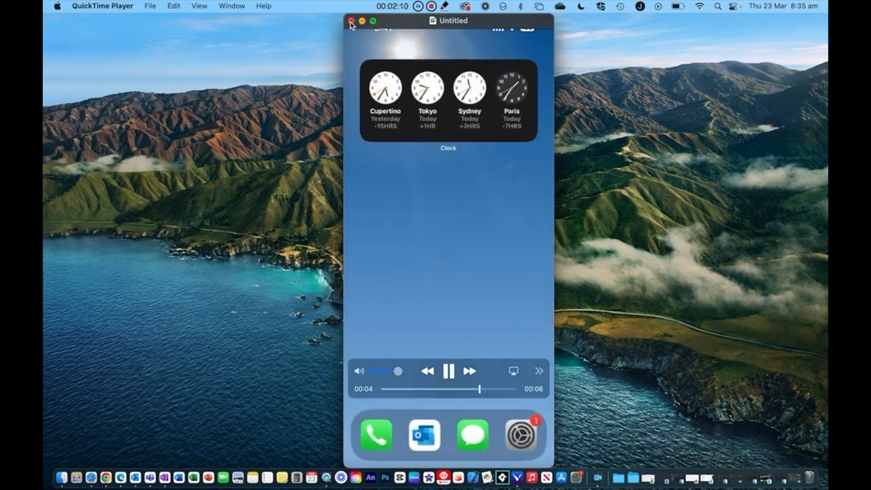
# Step: Close the clip and save it as Untitled to the Desktop
pyautogui.click(351, 21)
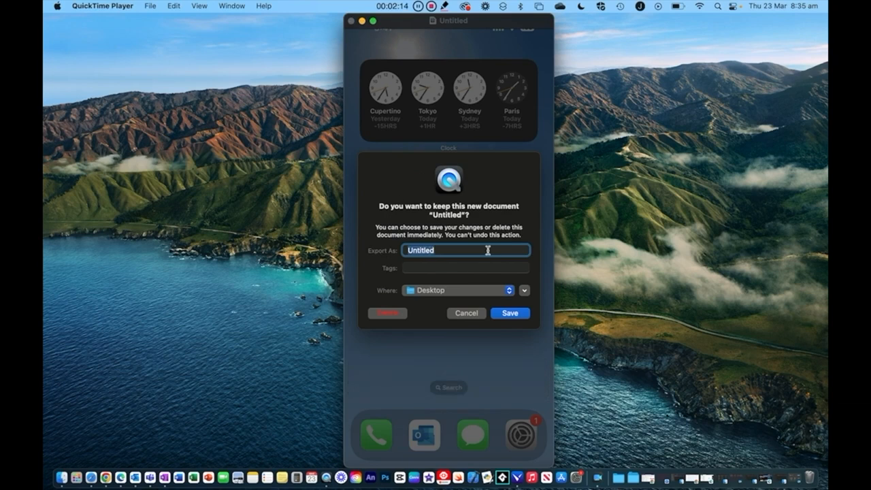
pyautogui.click(524, 292)
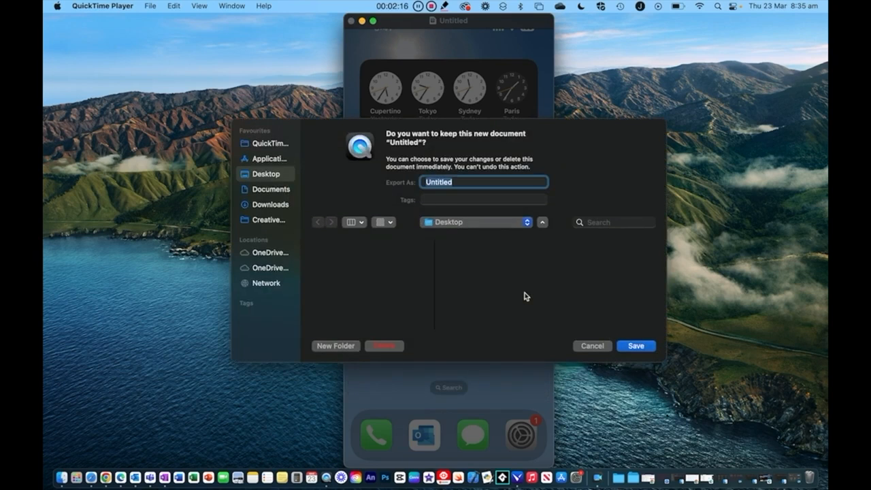
pyautogui.click(591, 346)
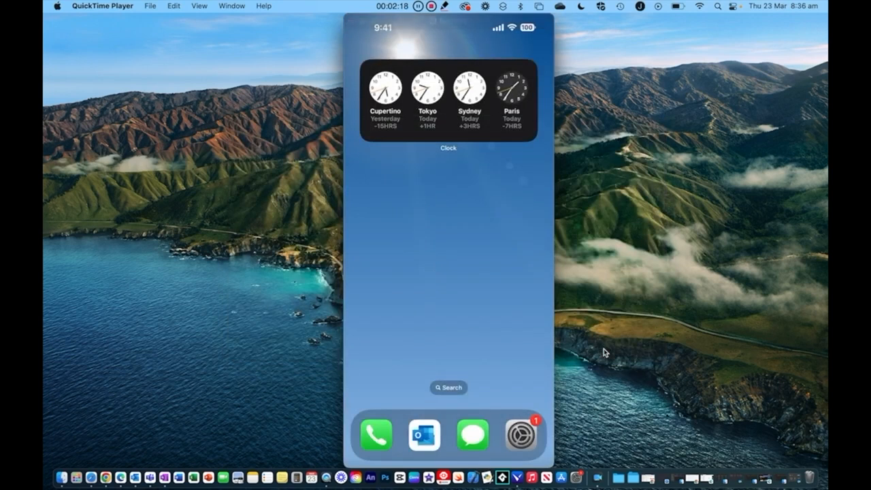